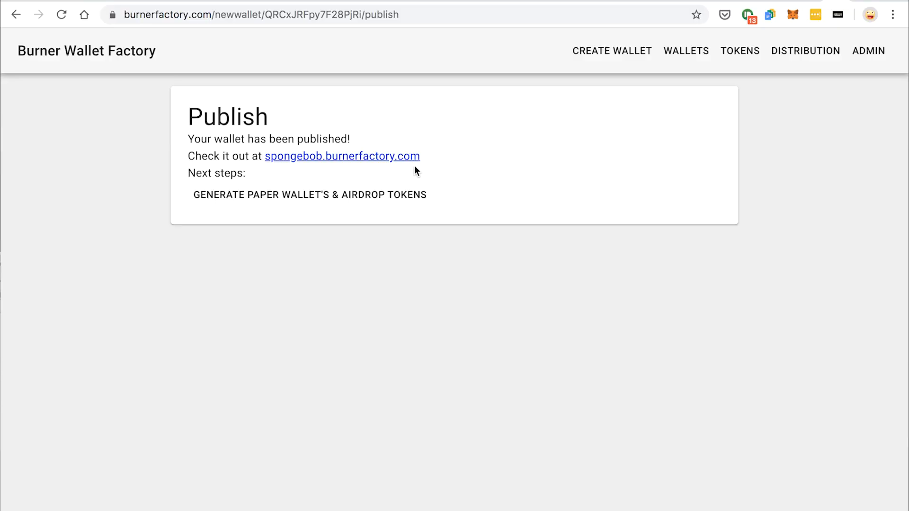
# Mint Spongebob Coin tokens to the published wallet's address and confirm its 6.00 balance.
pyautogui.click(340, 156)
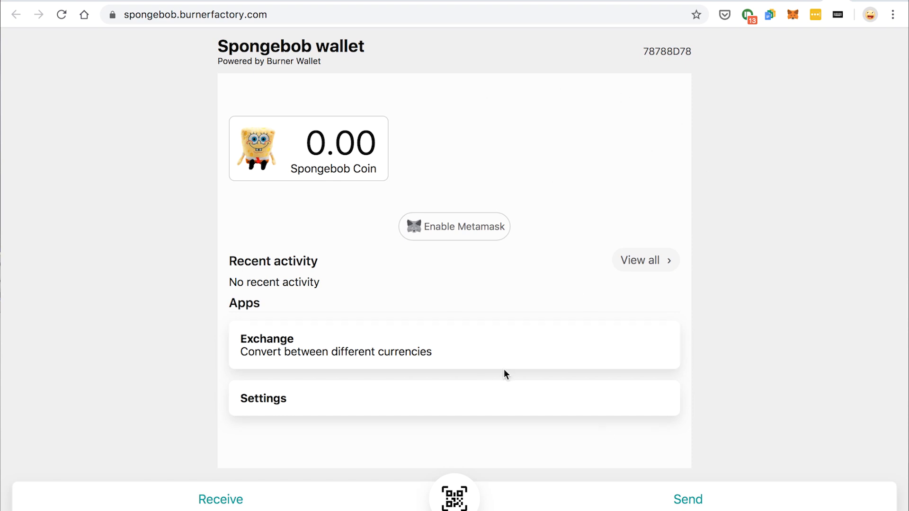
pyautogui.moveTo(665, 102)
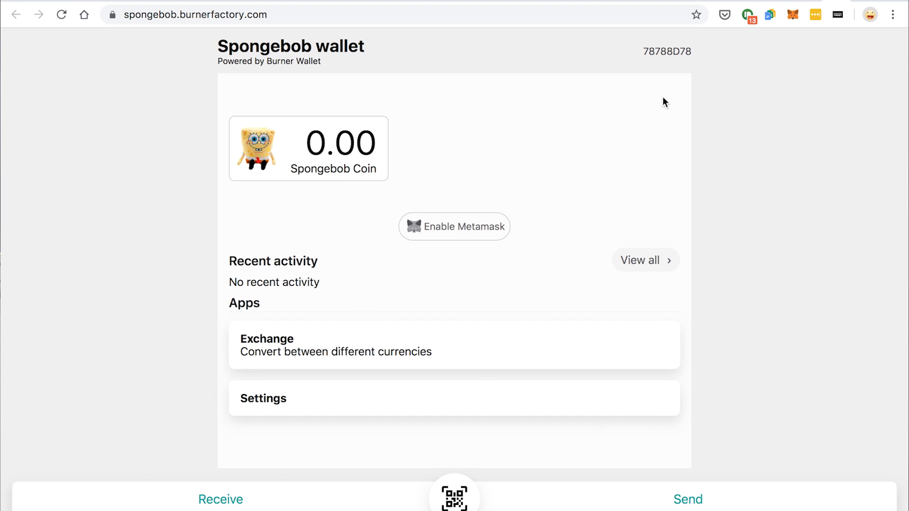
pyautogui.click(220, 498)
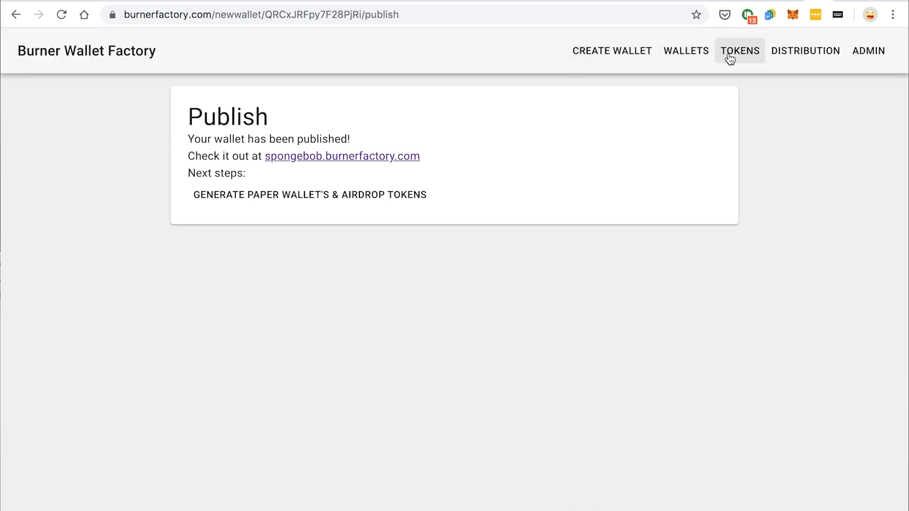
pyautogui.click(740, 51)
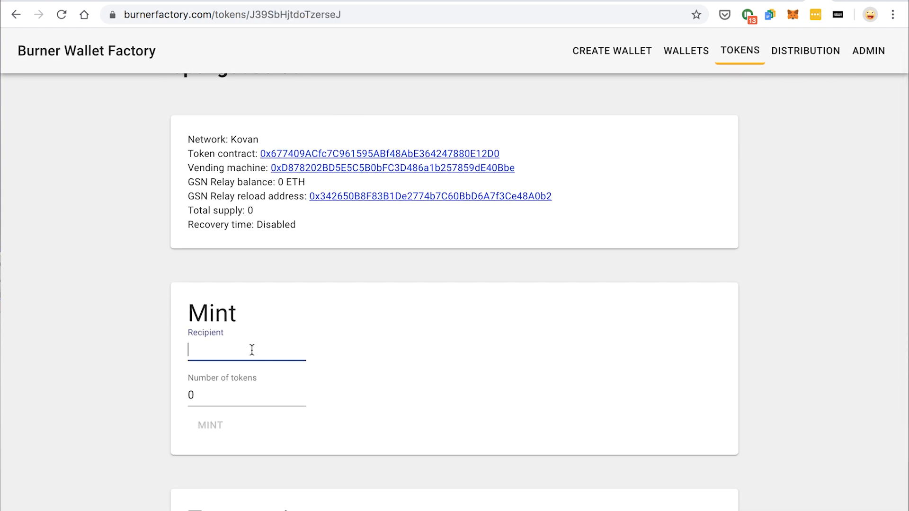
pyautogui.write('1')
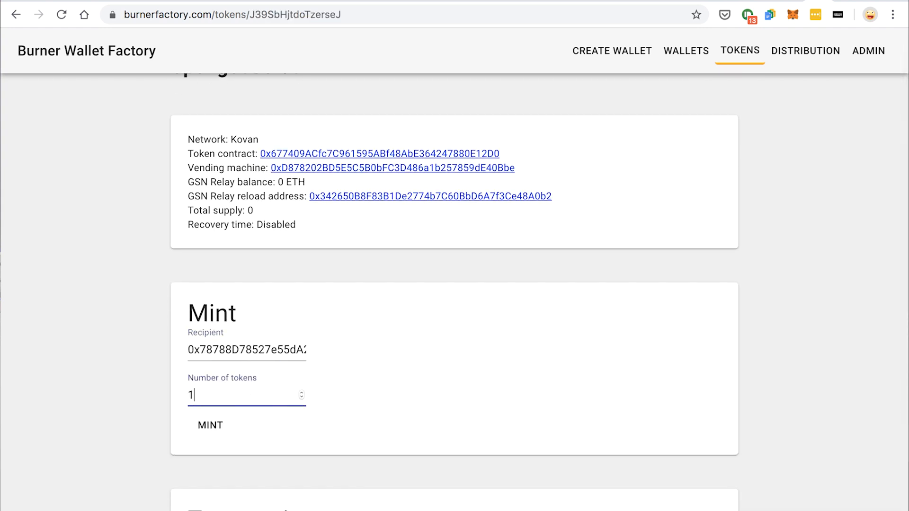
pyautogui.write('6')
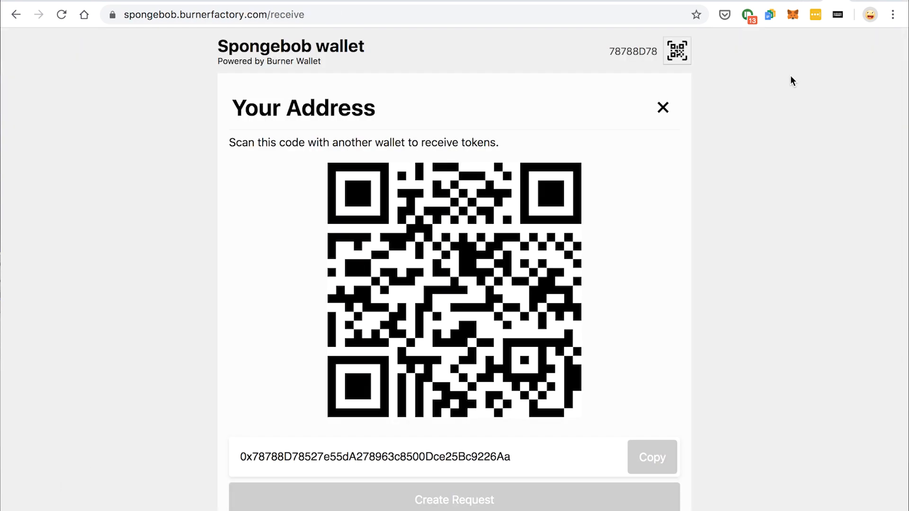
pyautogui.click(662, 107)
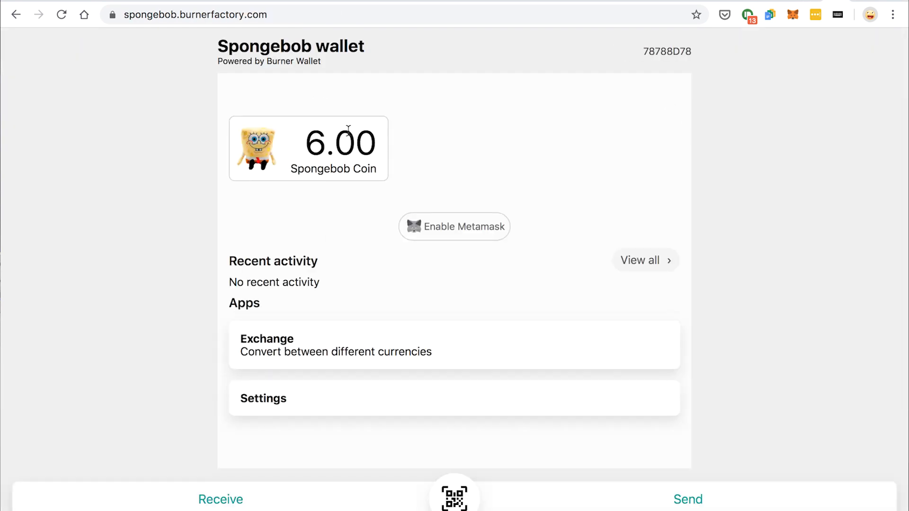